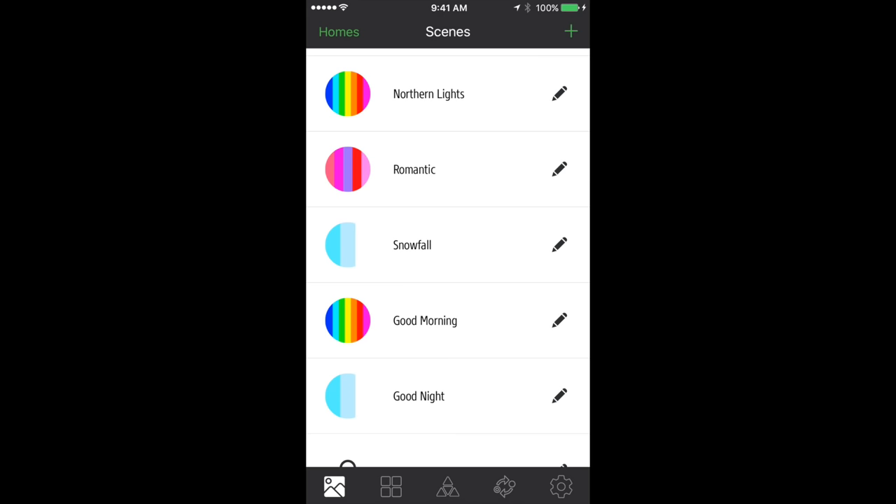
Open the Snowfall scene in the editor on the Triangle panel layout.
click(448, 487)
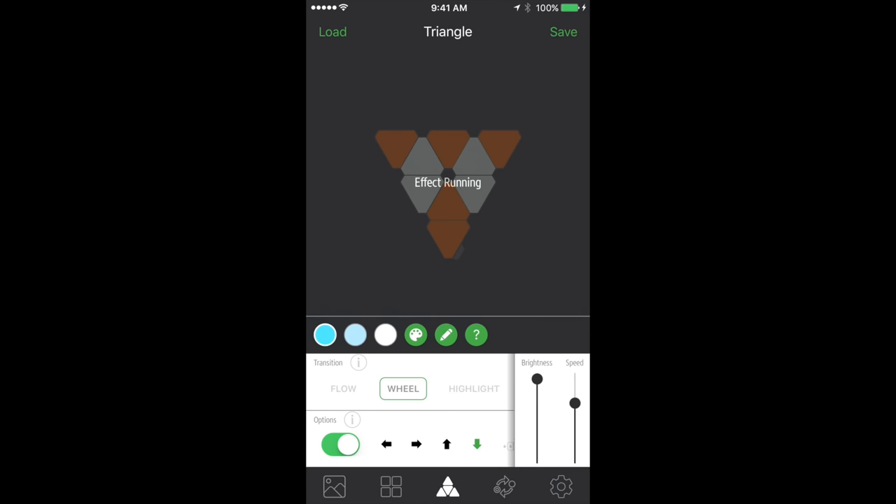
In Palette Maker, drag the wheel markers so the swatches become purple, light blue and red.
click(415, 335)
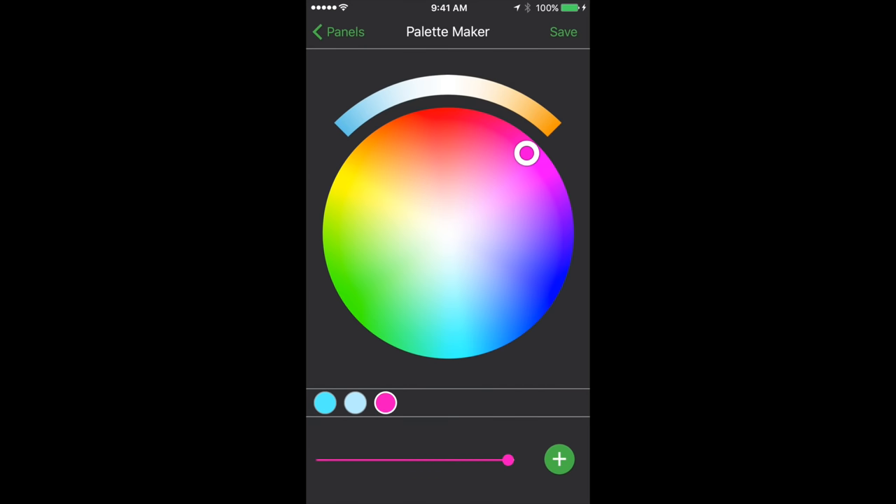
drag(527, 153, 543, 294)
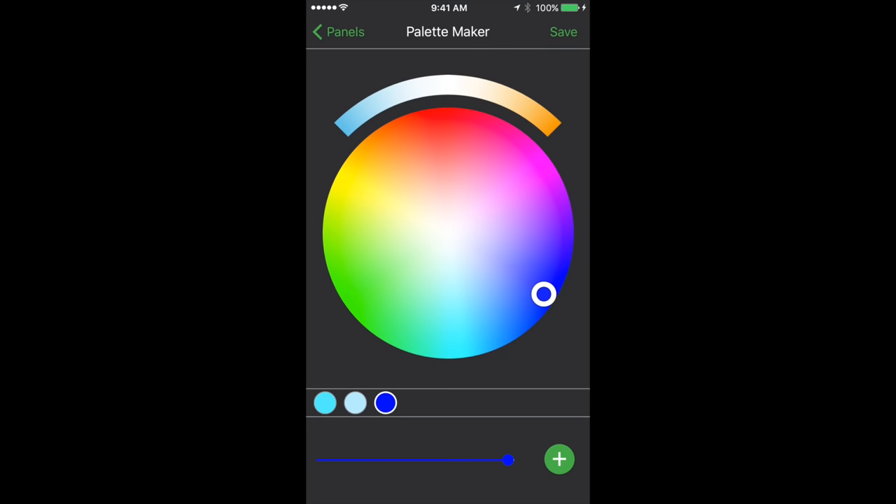
drag(545, 294, 448, 120)
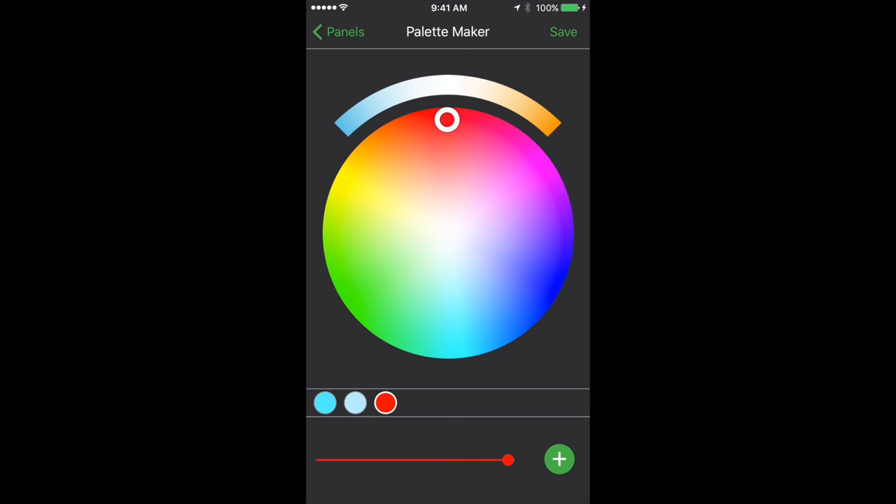
drag(448, 119, 560, 252)
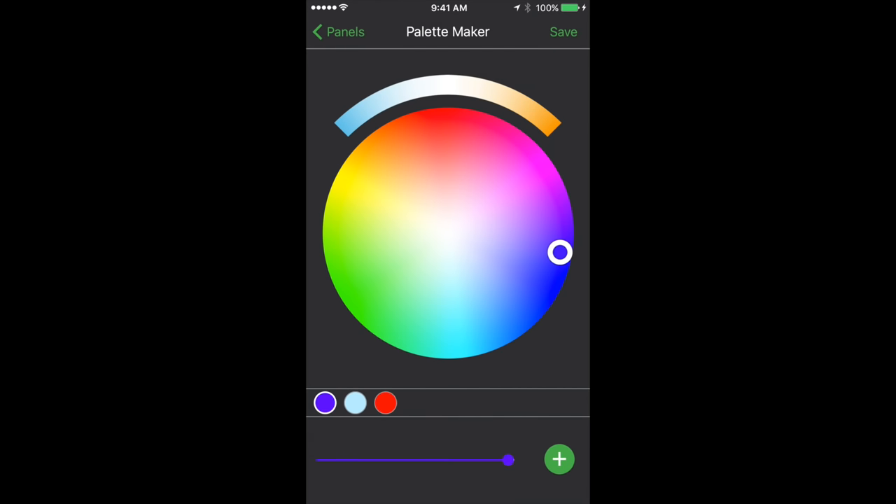
Return to the Triangle editor and set the colour transition to Random.
click(325, 31)
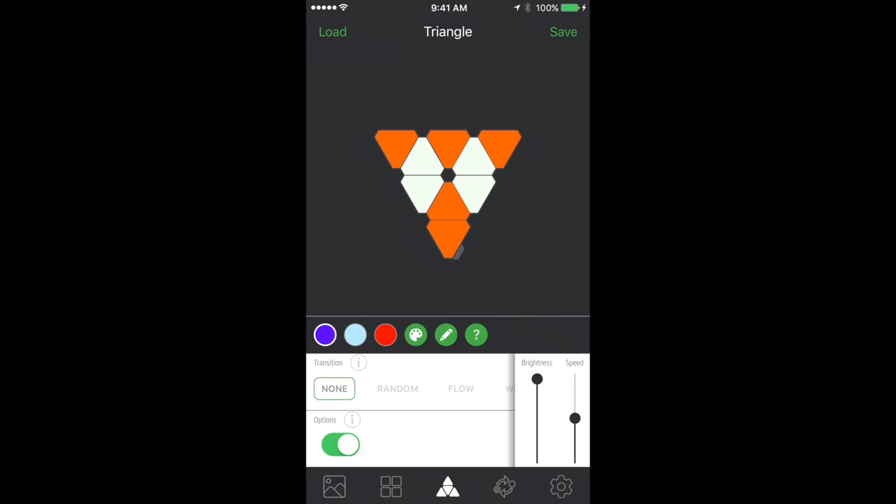
click(398, 389)
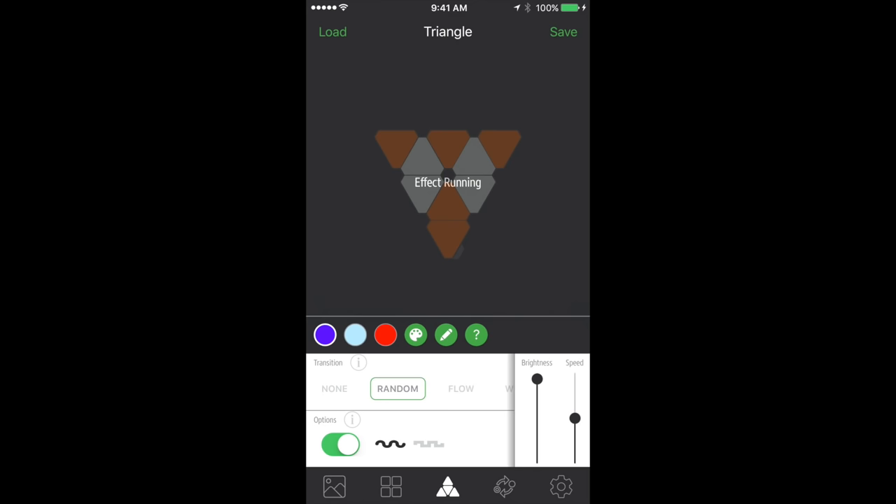